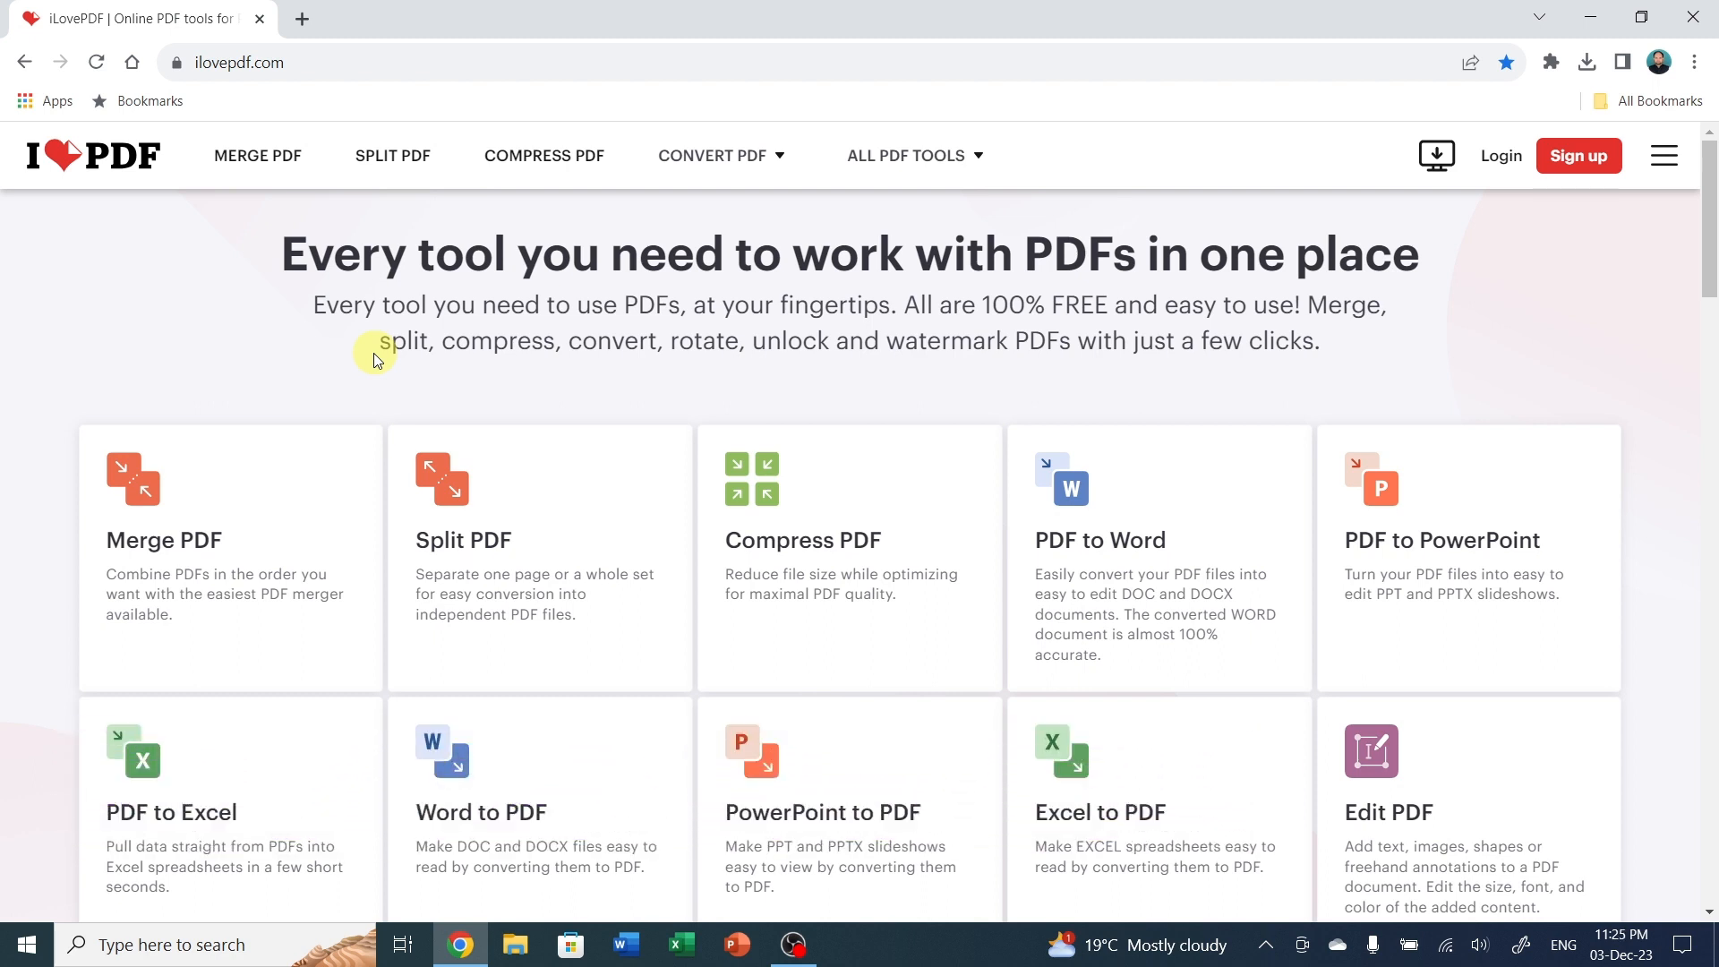
mouse_move(239, 352)
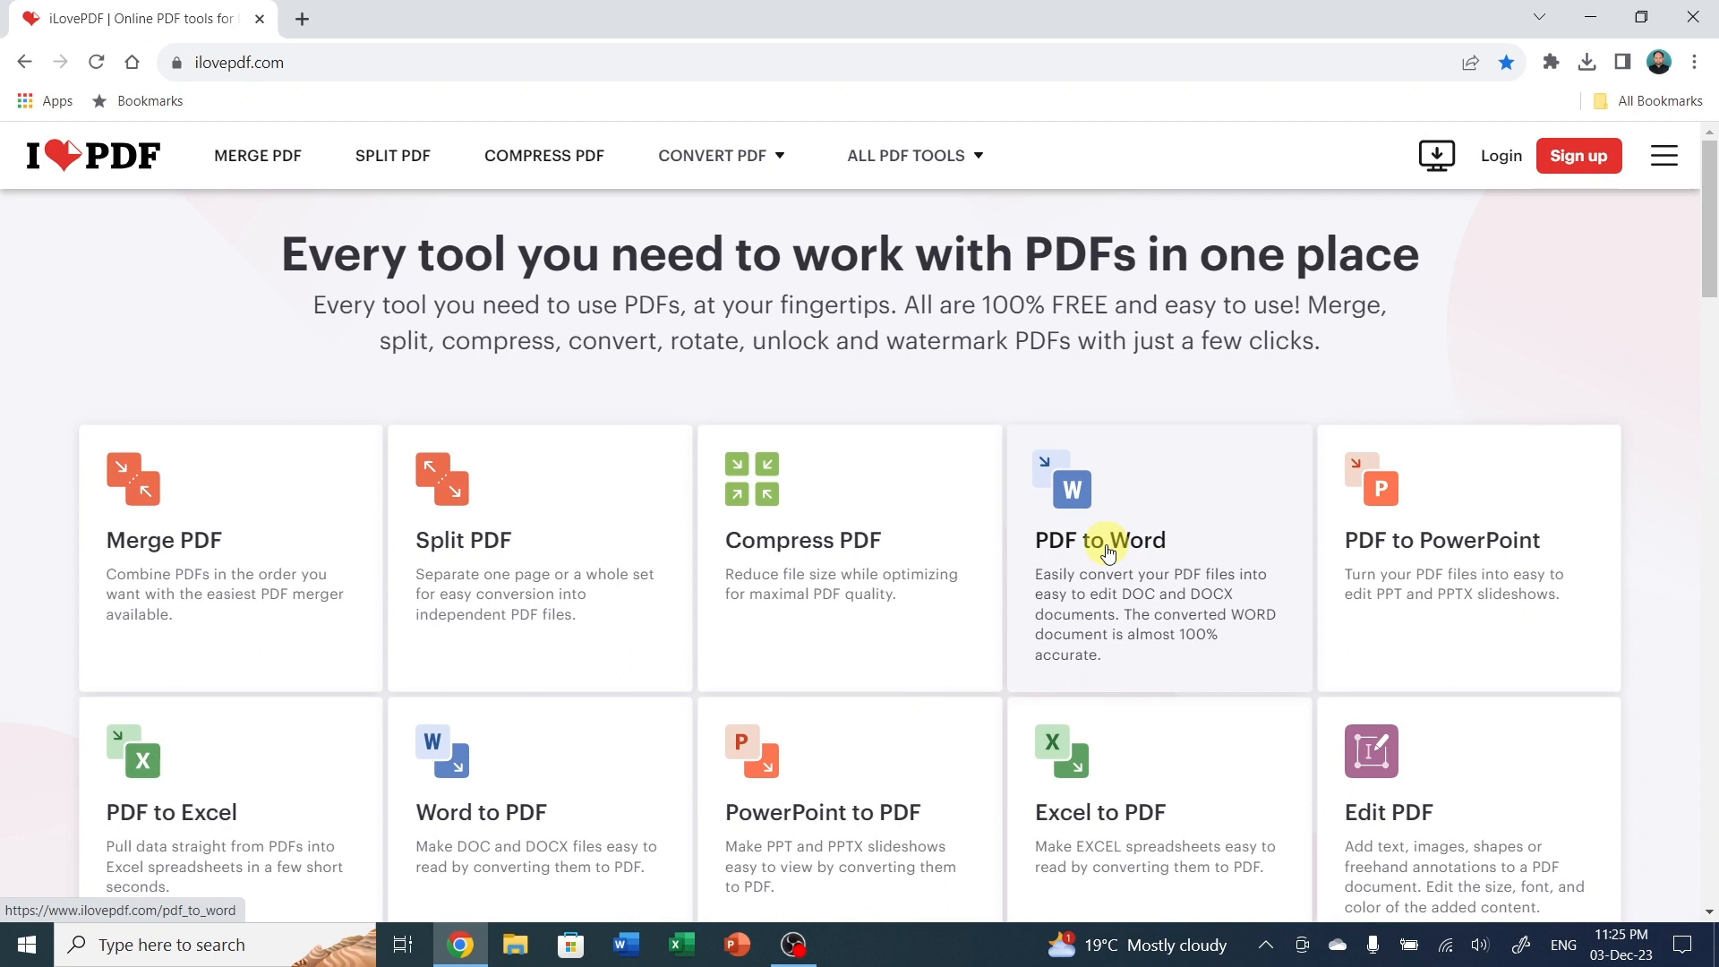
Upload Resume.pdf from the Desktop into the PDF to Word converter.
left_click(1103, 541)
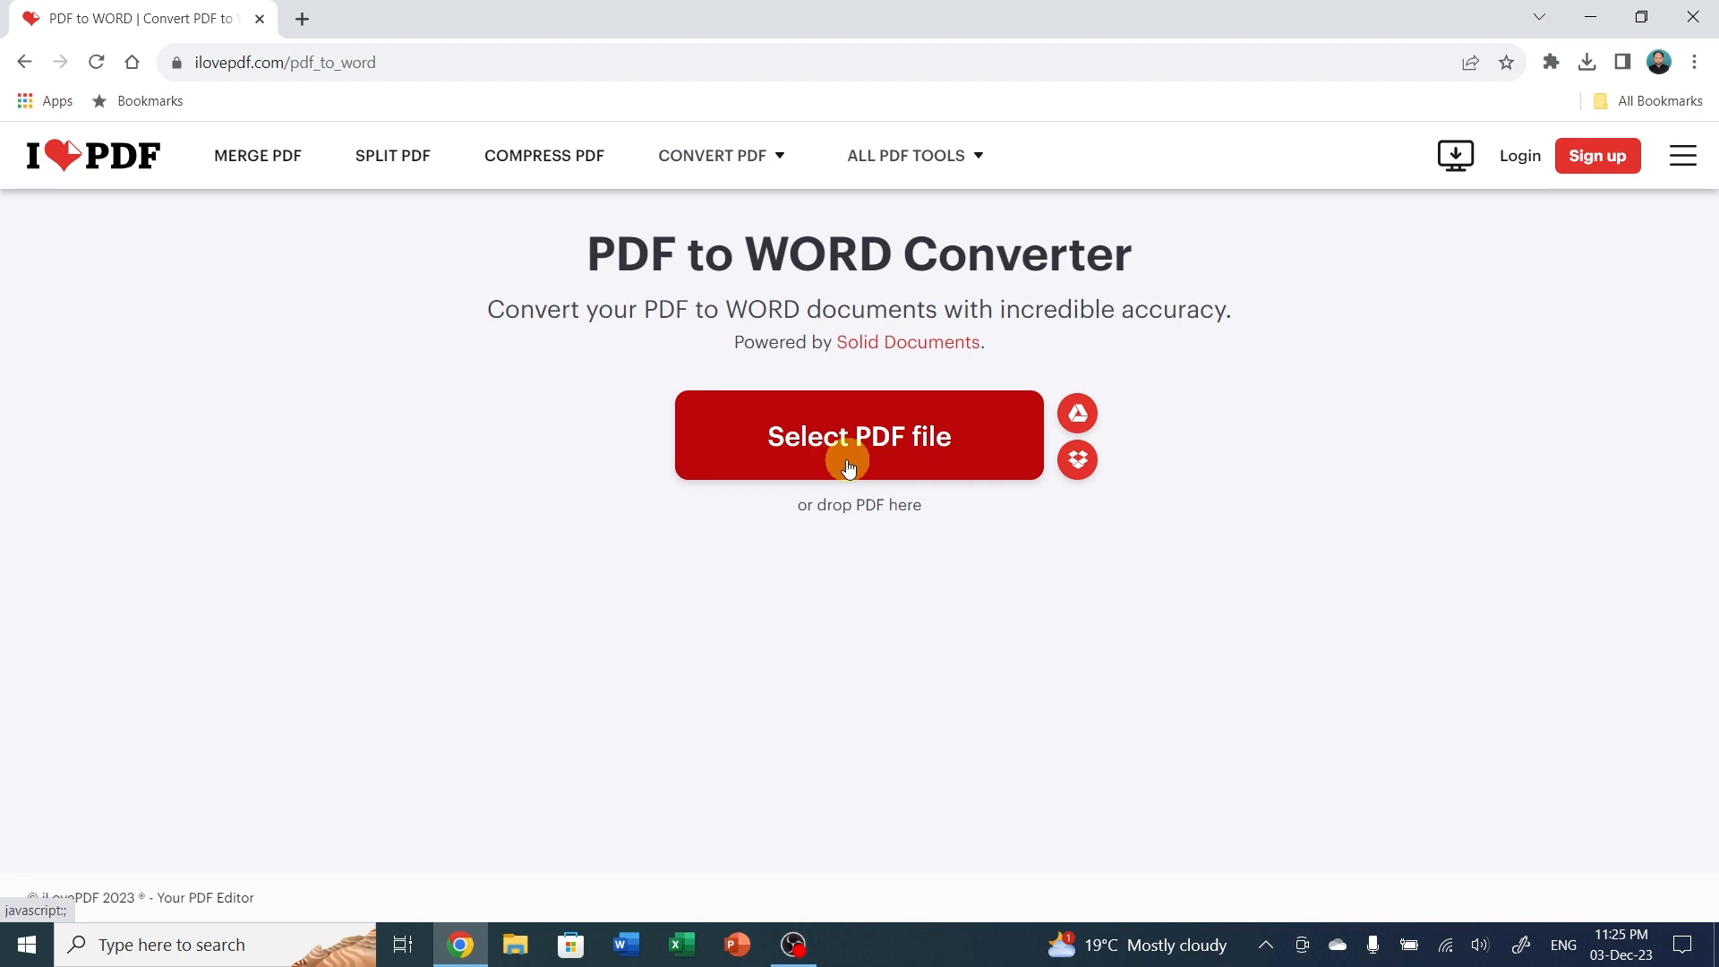
left_click(849, 462)
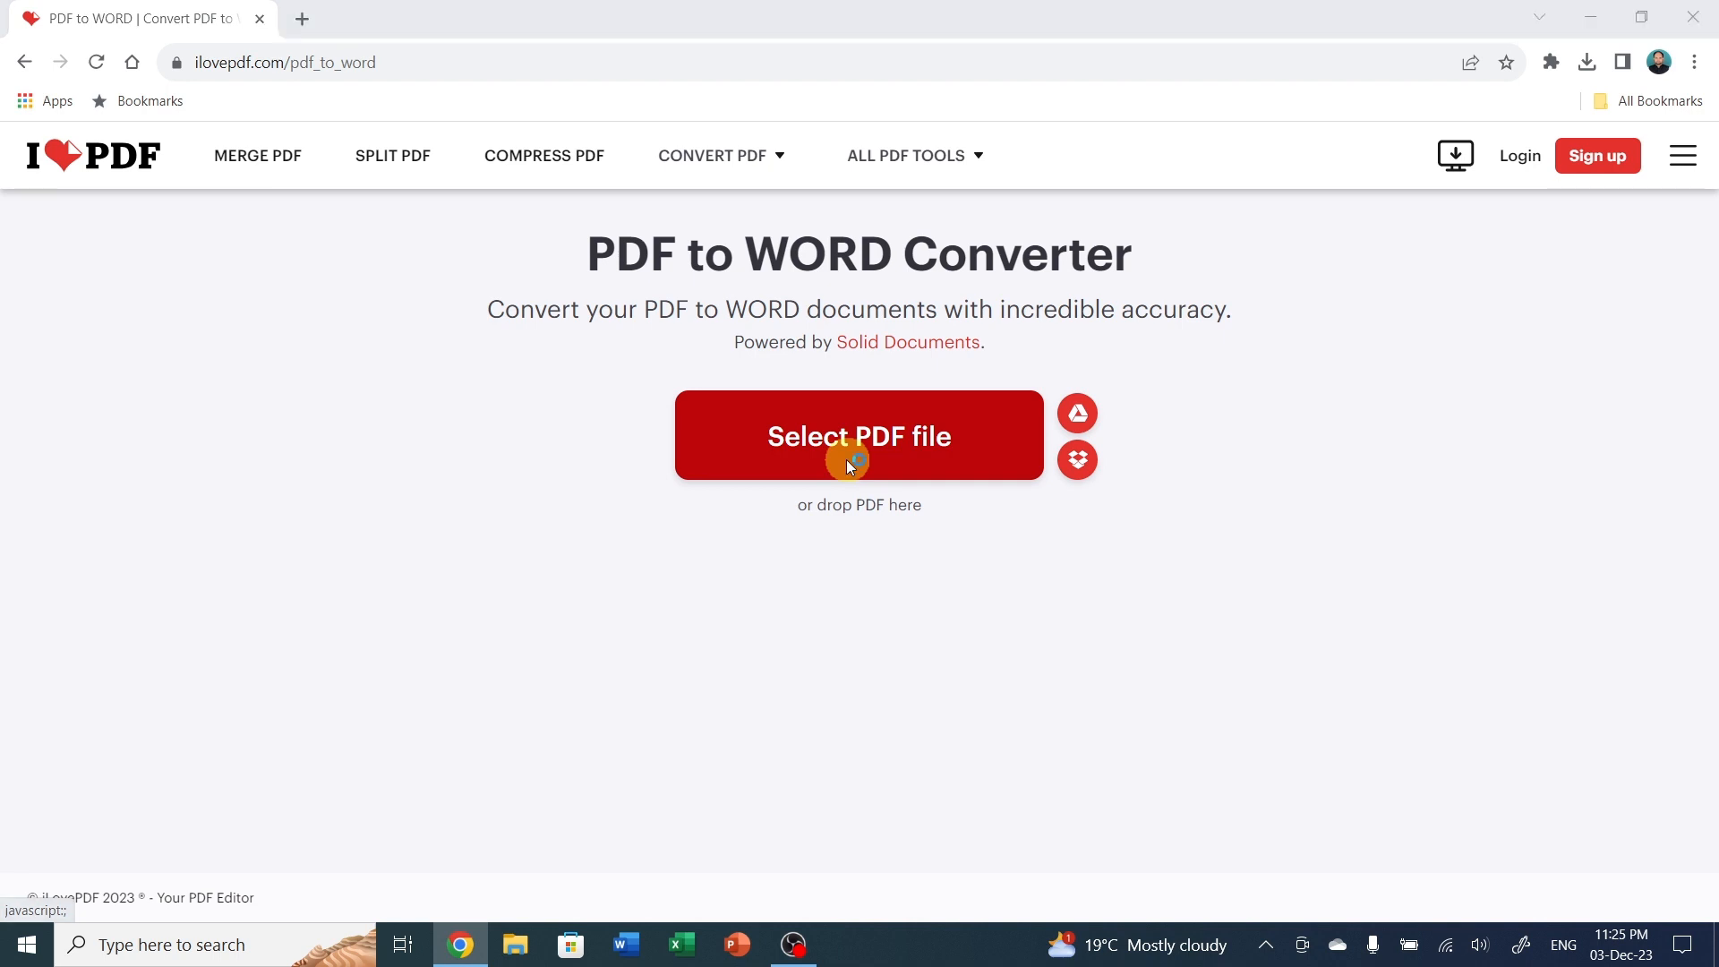
left_click(859, 435)
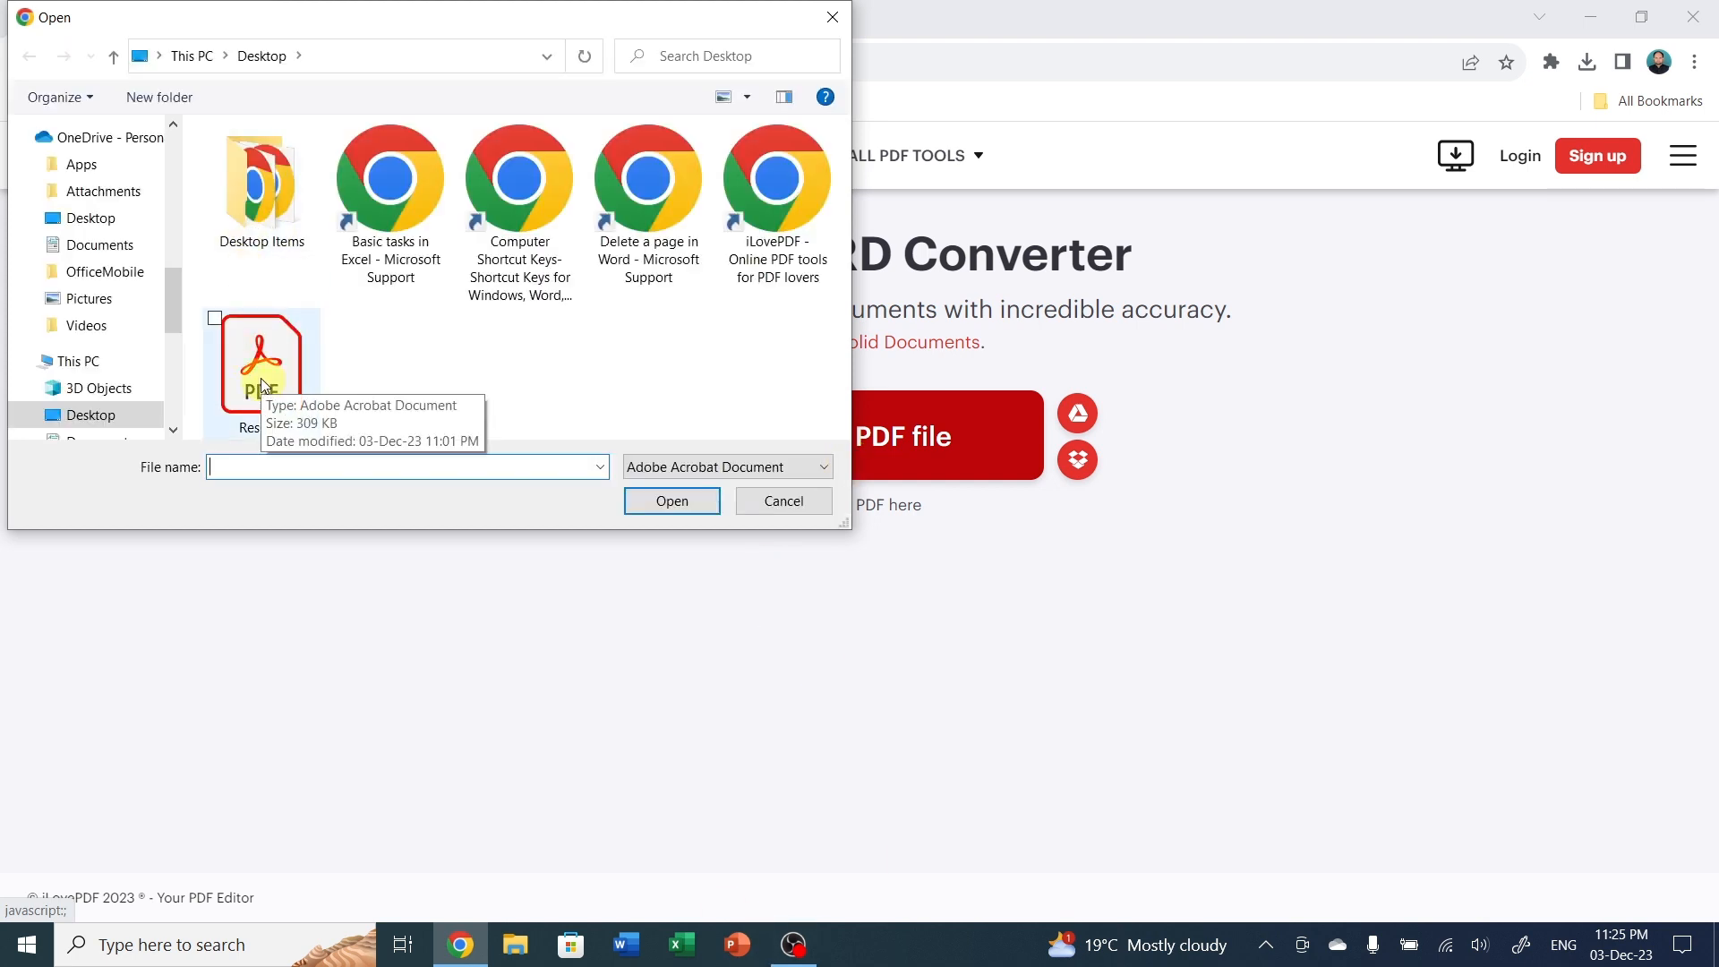
left_click(261, 367)
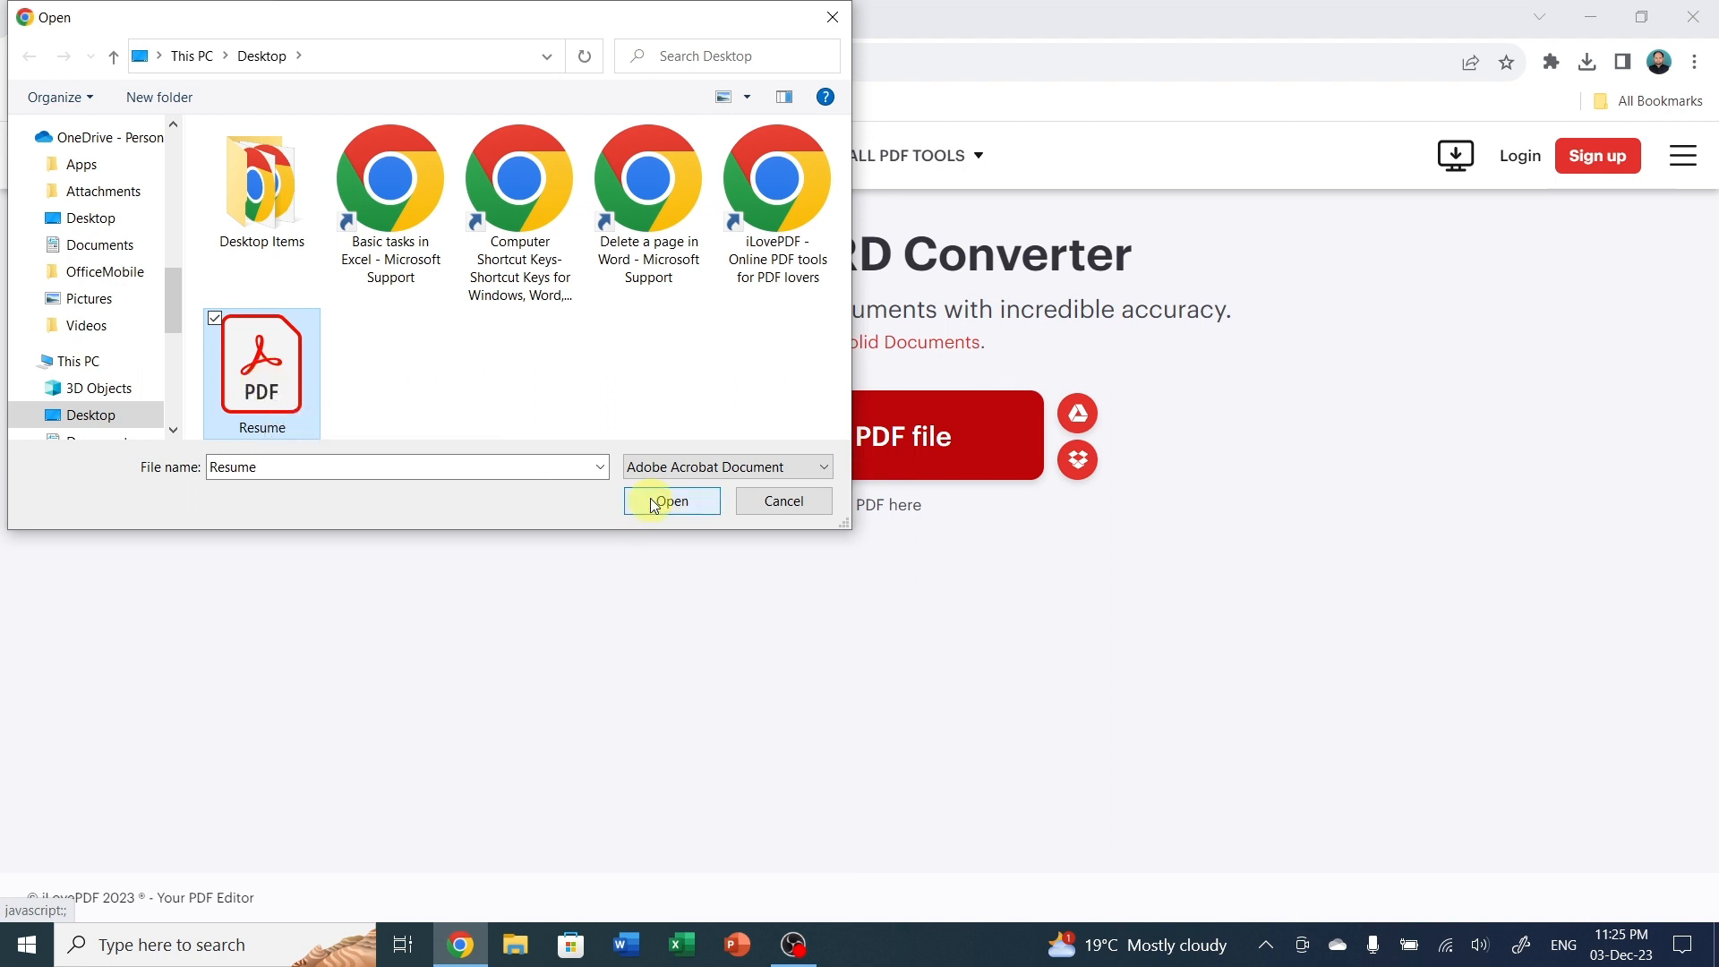
left_click(671, 501)
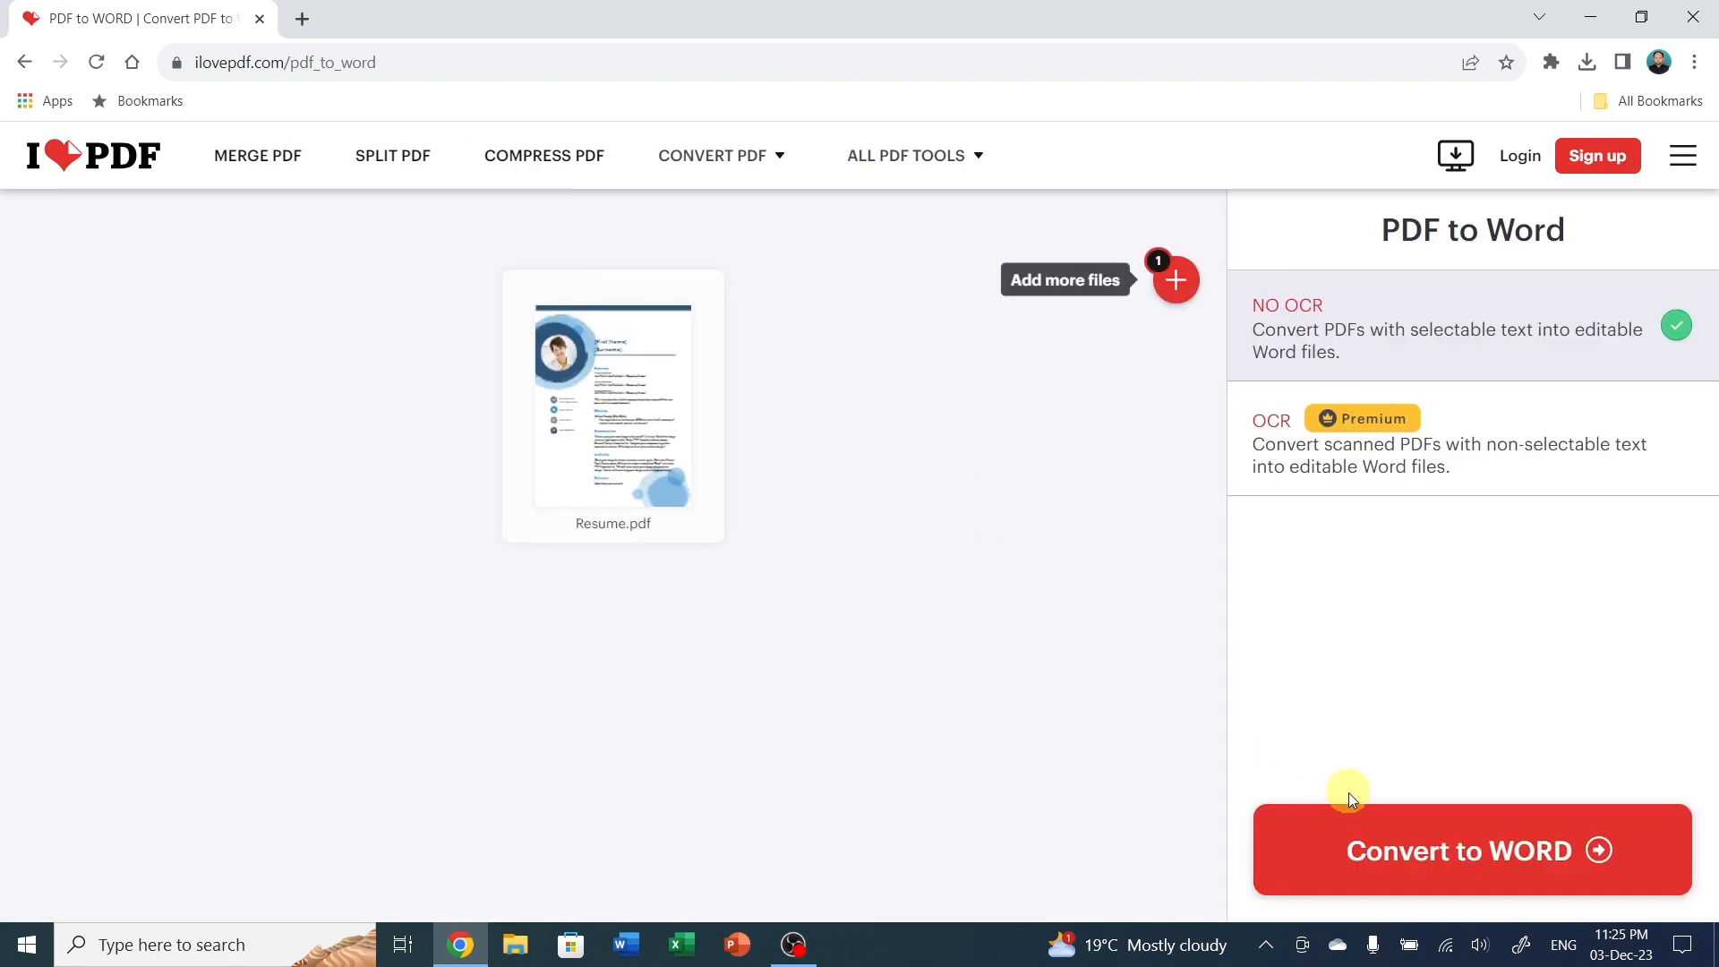
Convert the resume to Word with the NO OCR option.
left_click(1372, 852)
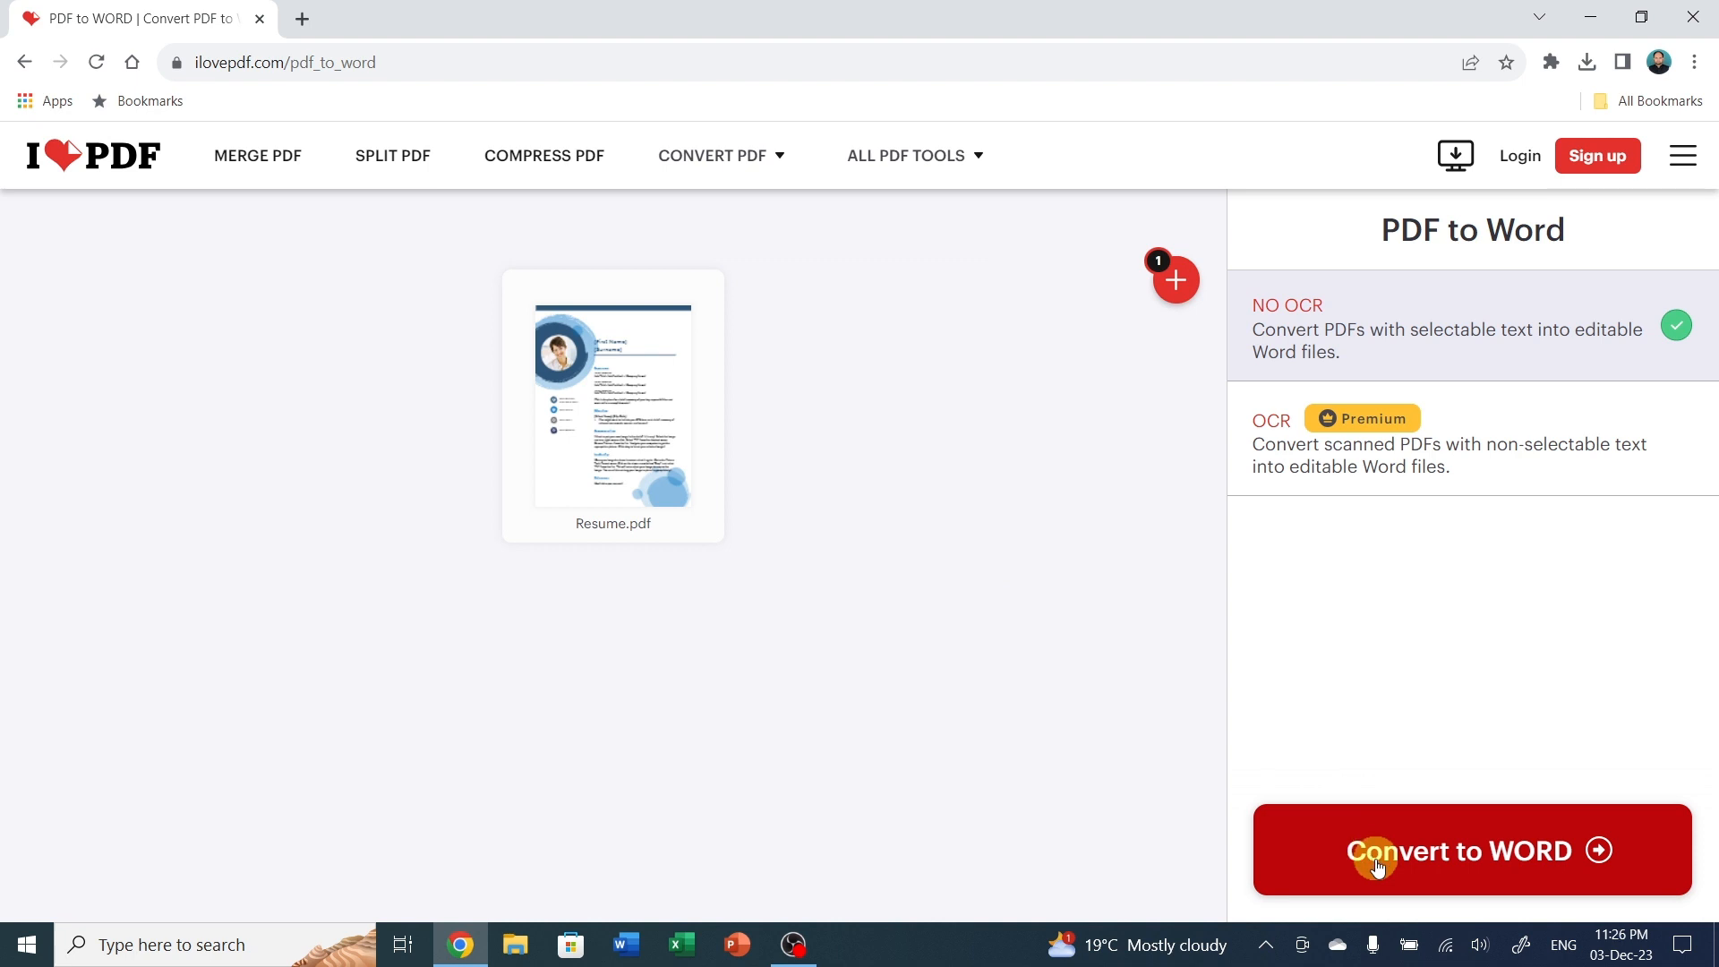
mouse_move(1453, 867)
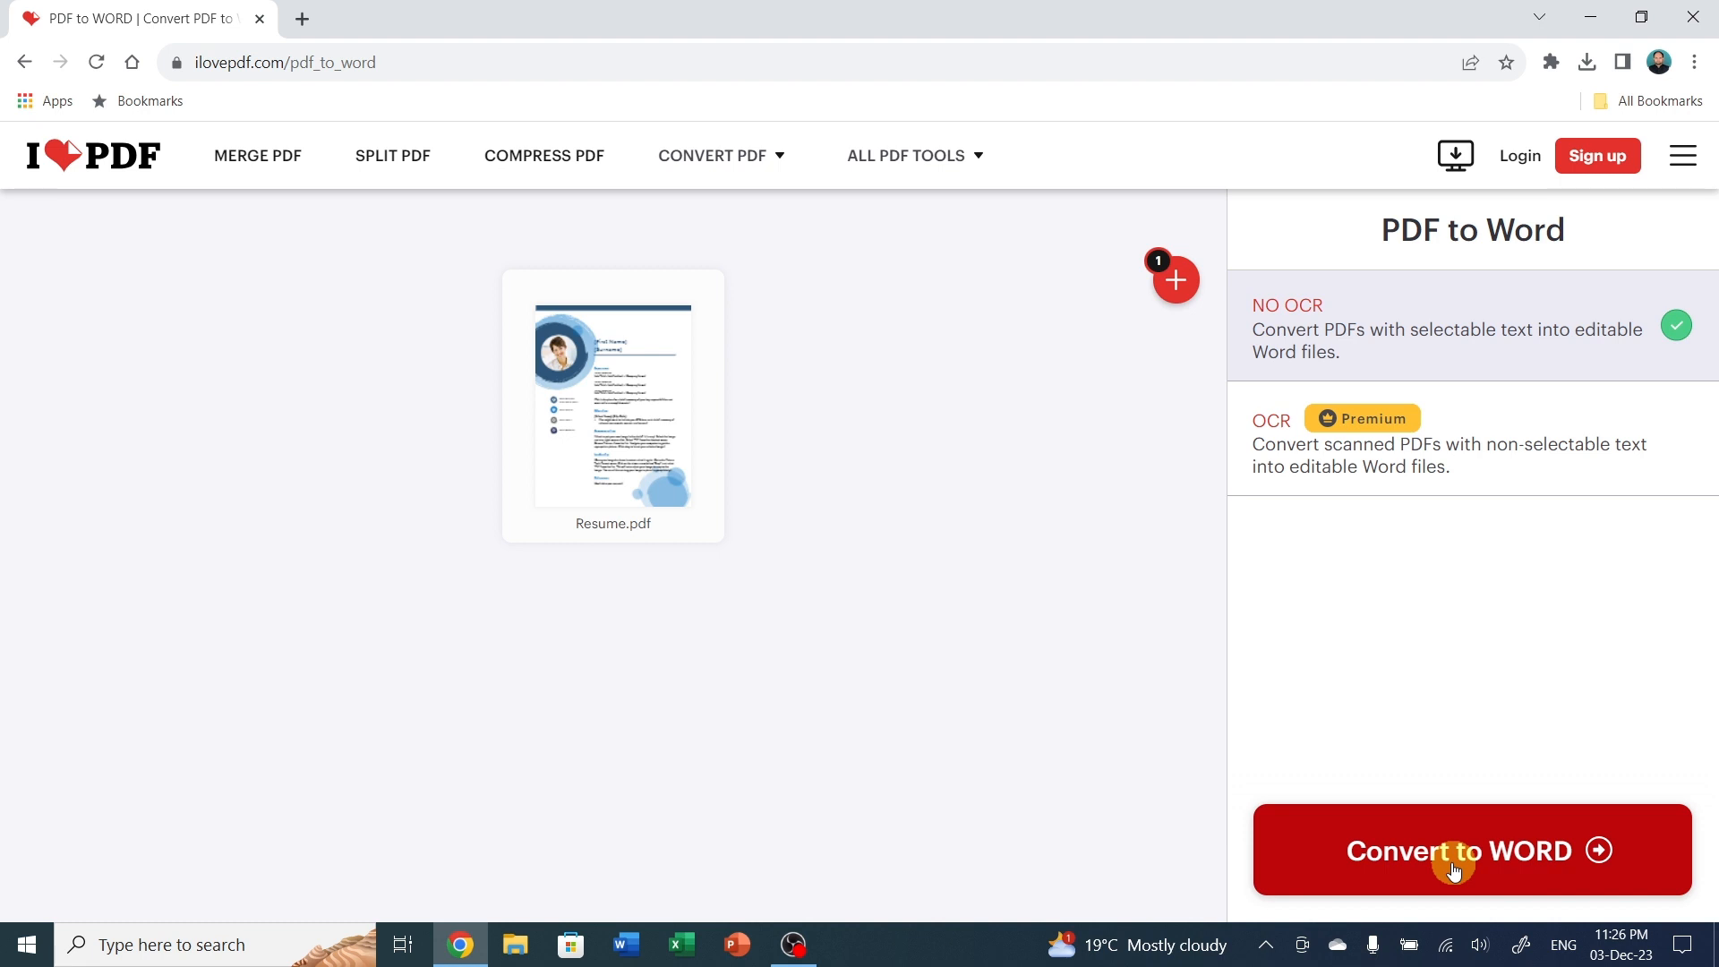
left_click(1454, 849)
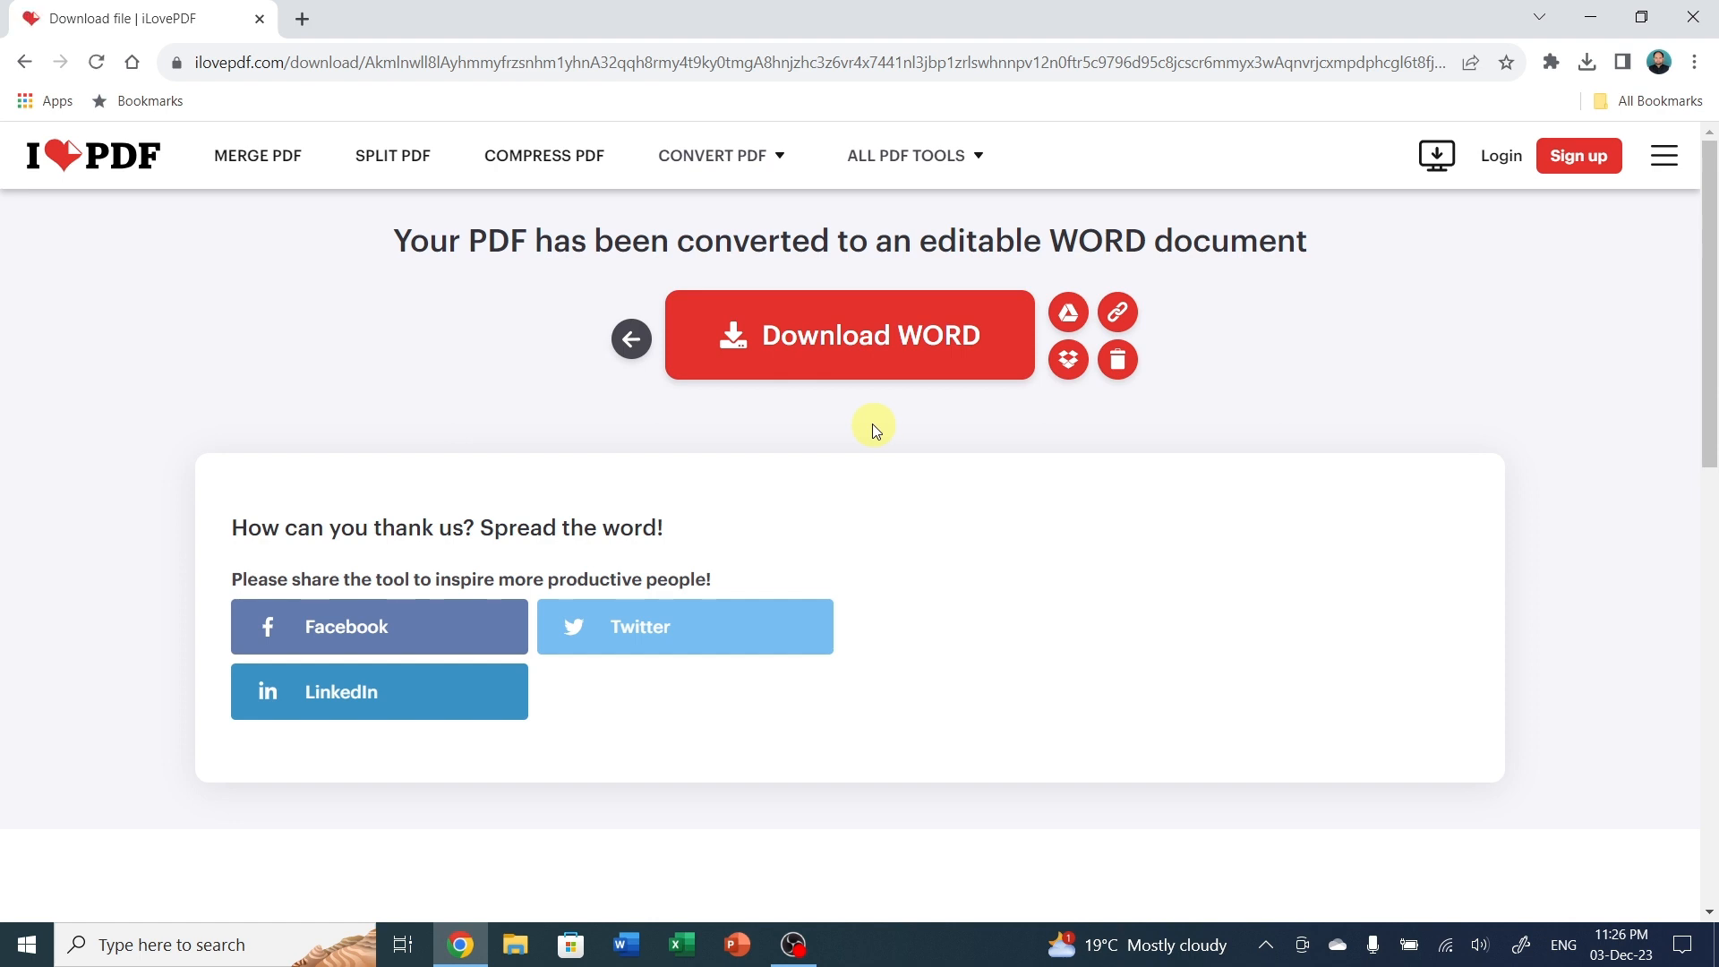
Download the result as Resume.docx on the Desktop and open it from Chrome's downloads.
left_click(848, 335)
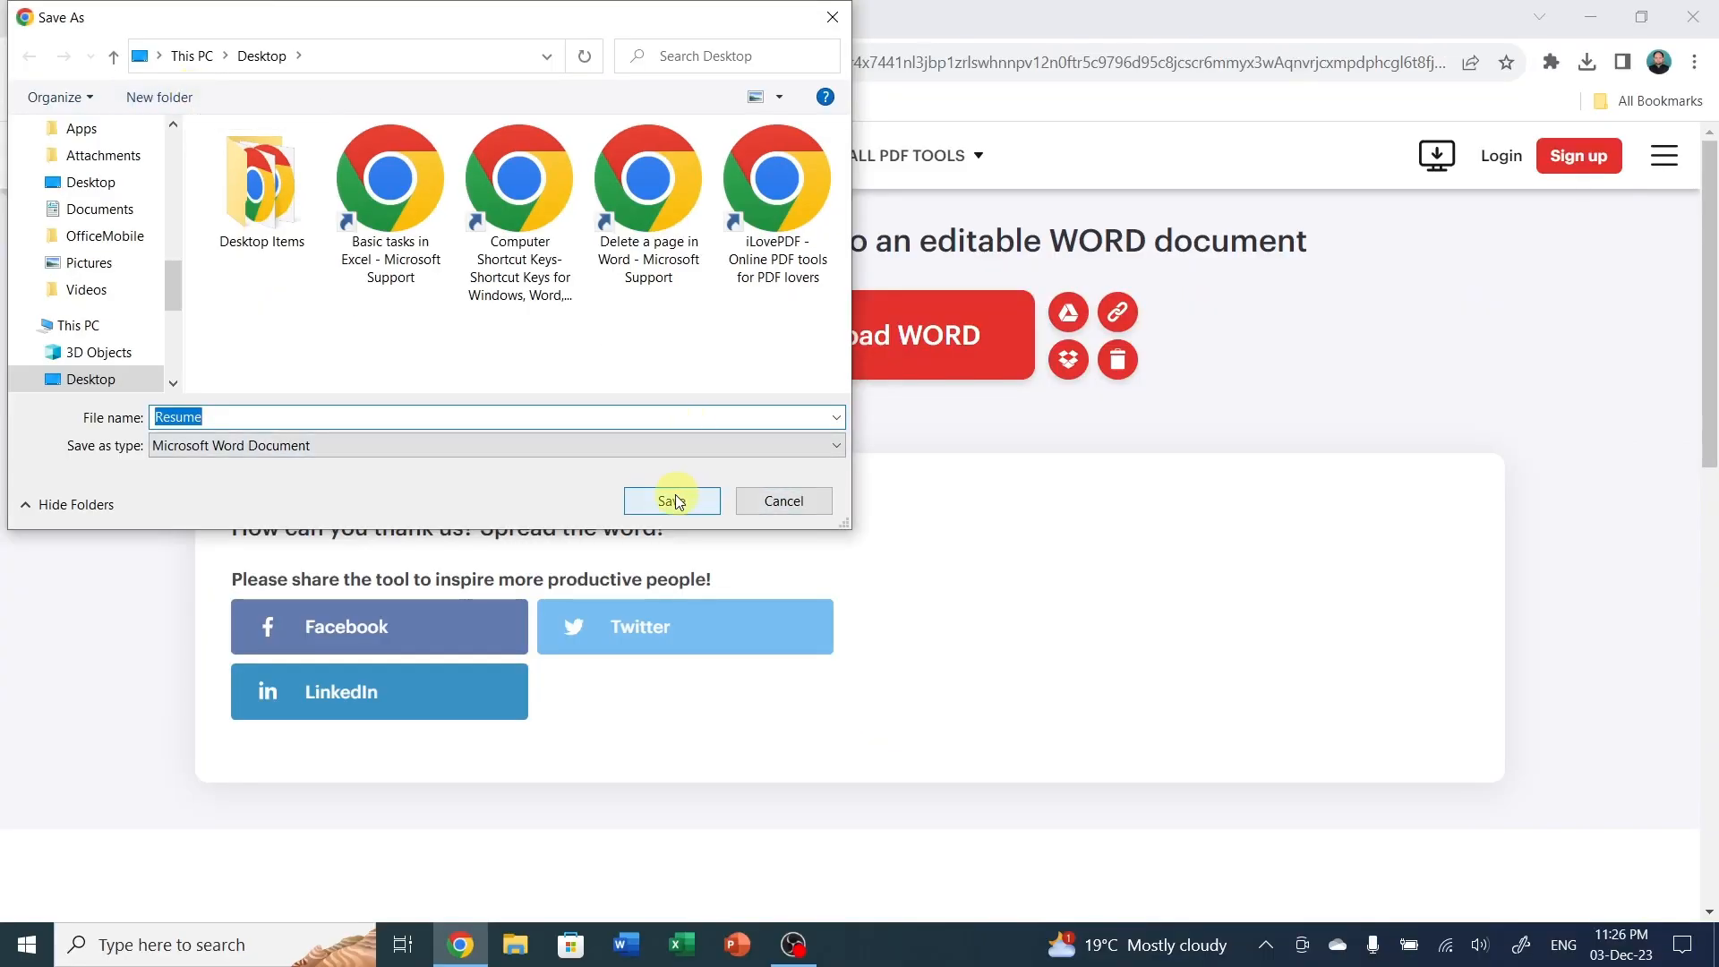
left_click(671, 501)
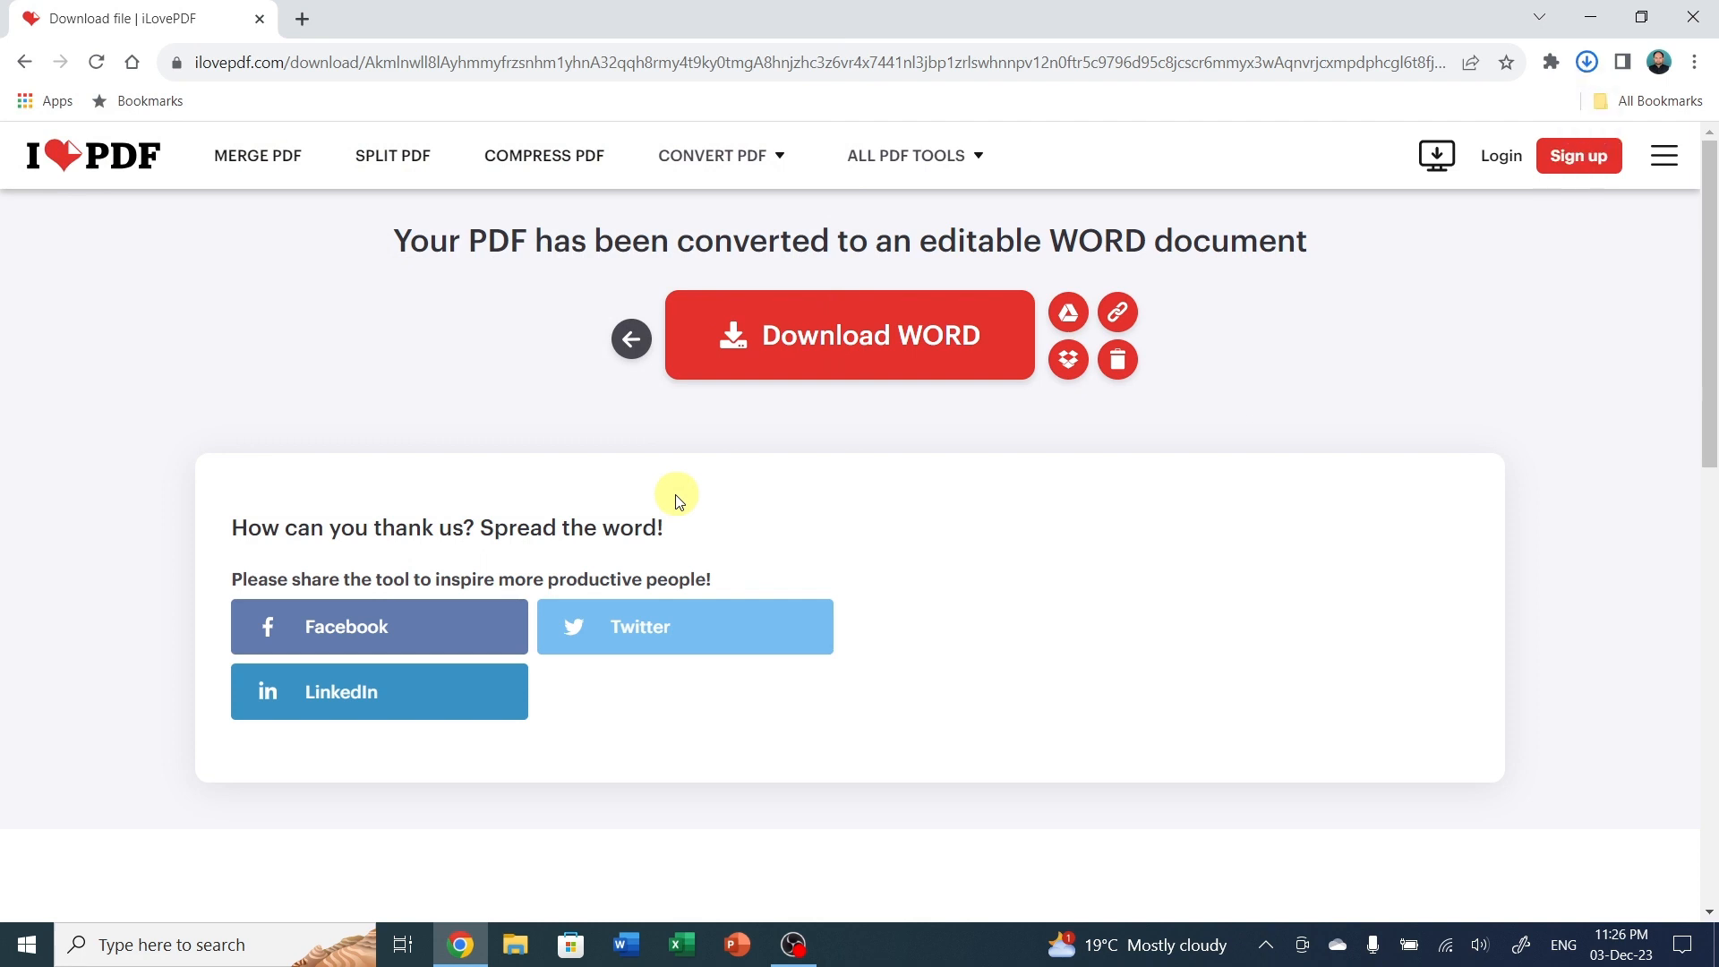
left_click(1587, 61)
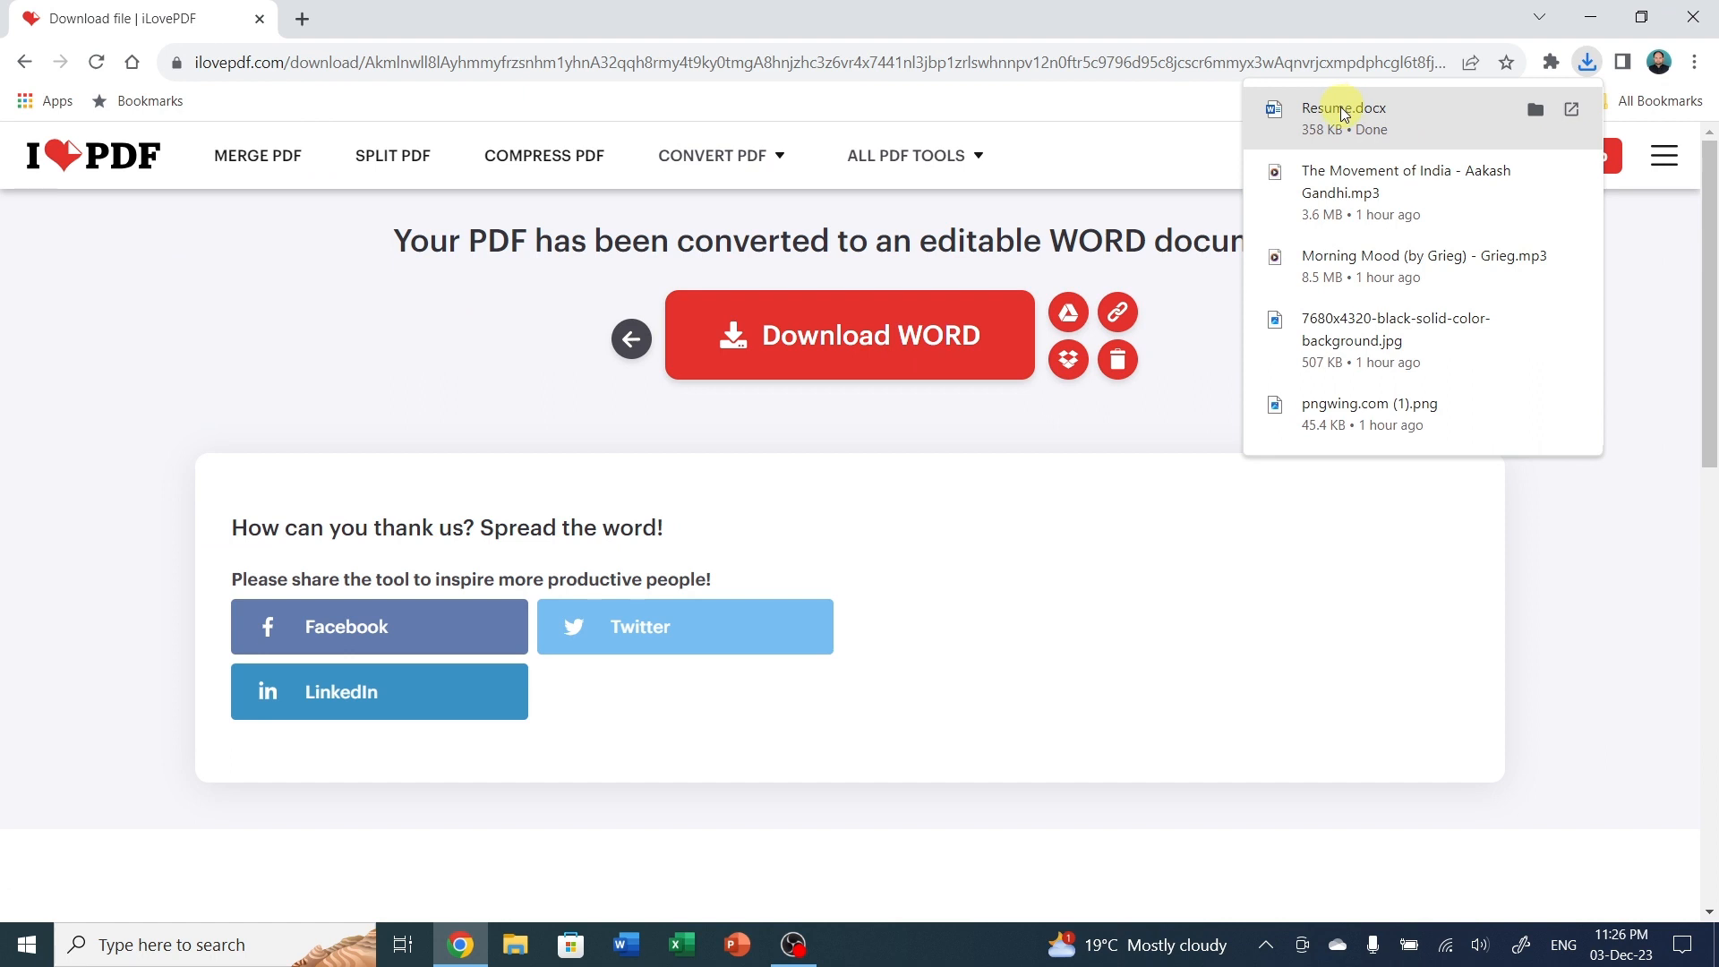
left_click(1342, 107)
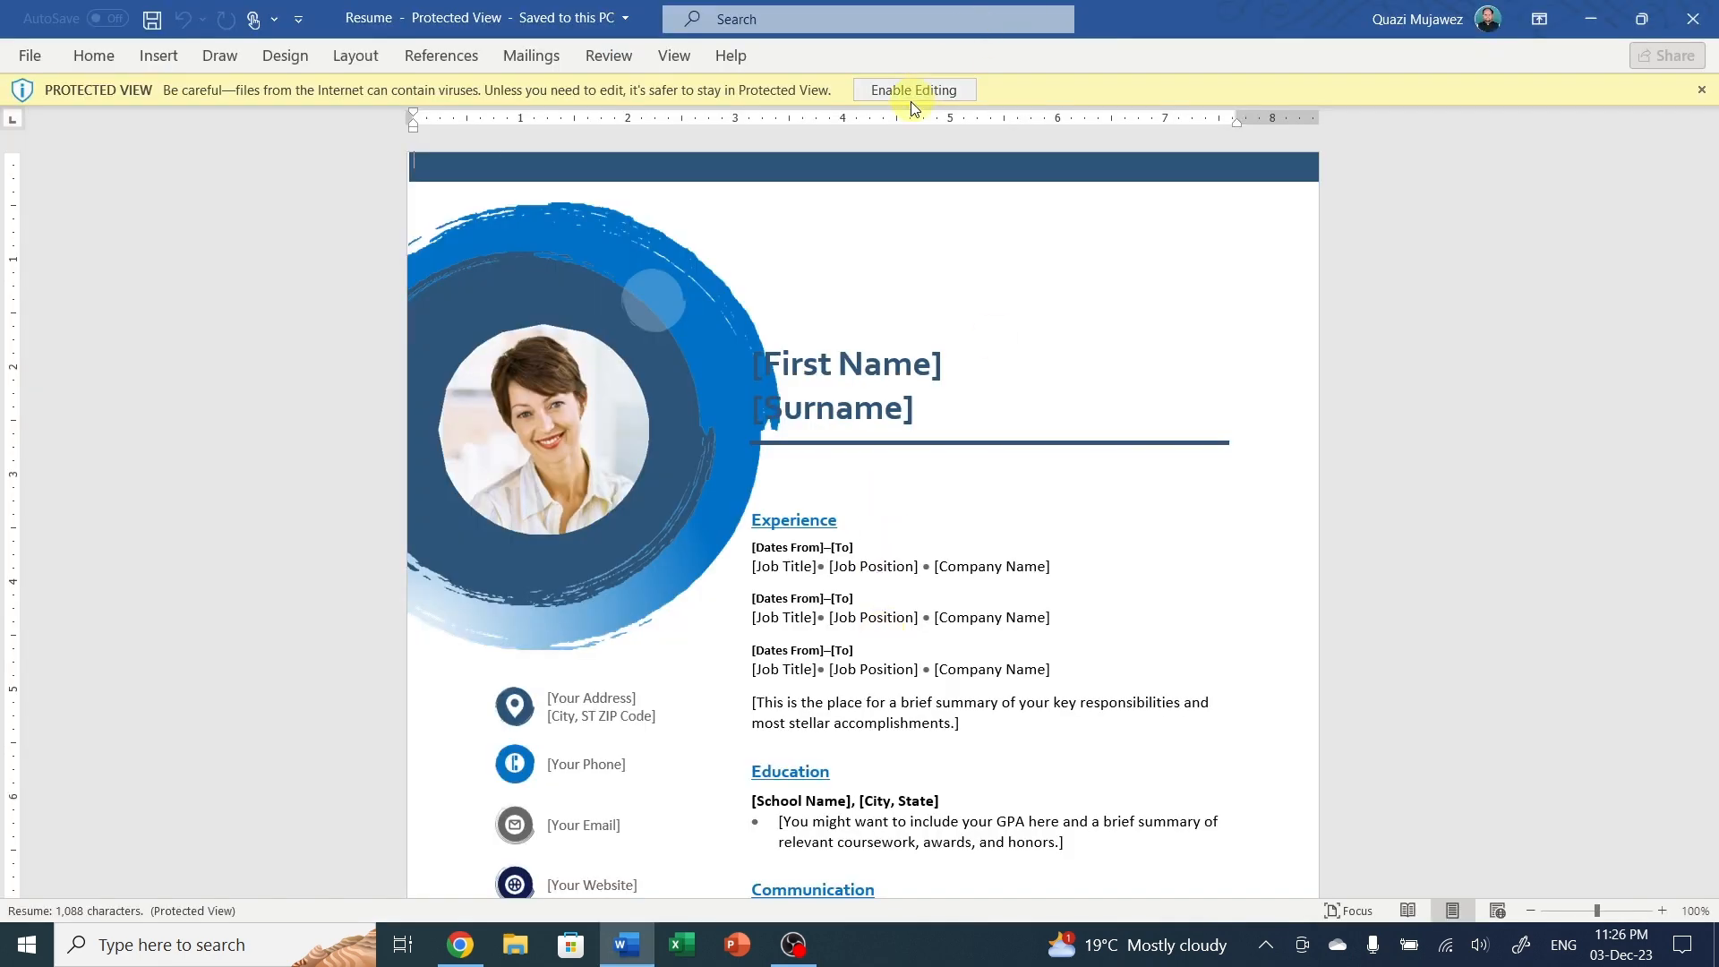
Enable editing and replace the [First Name] placeholder with 'Ed Tech'.
left_click(915, 89)
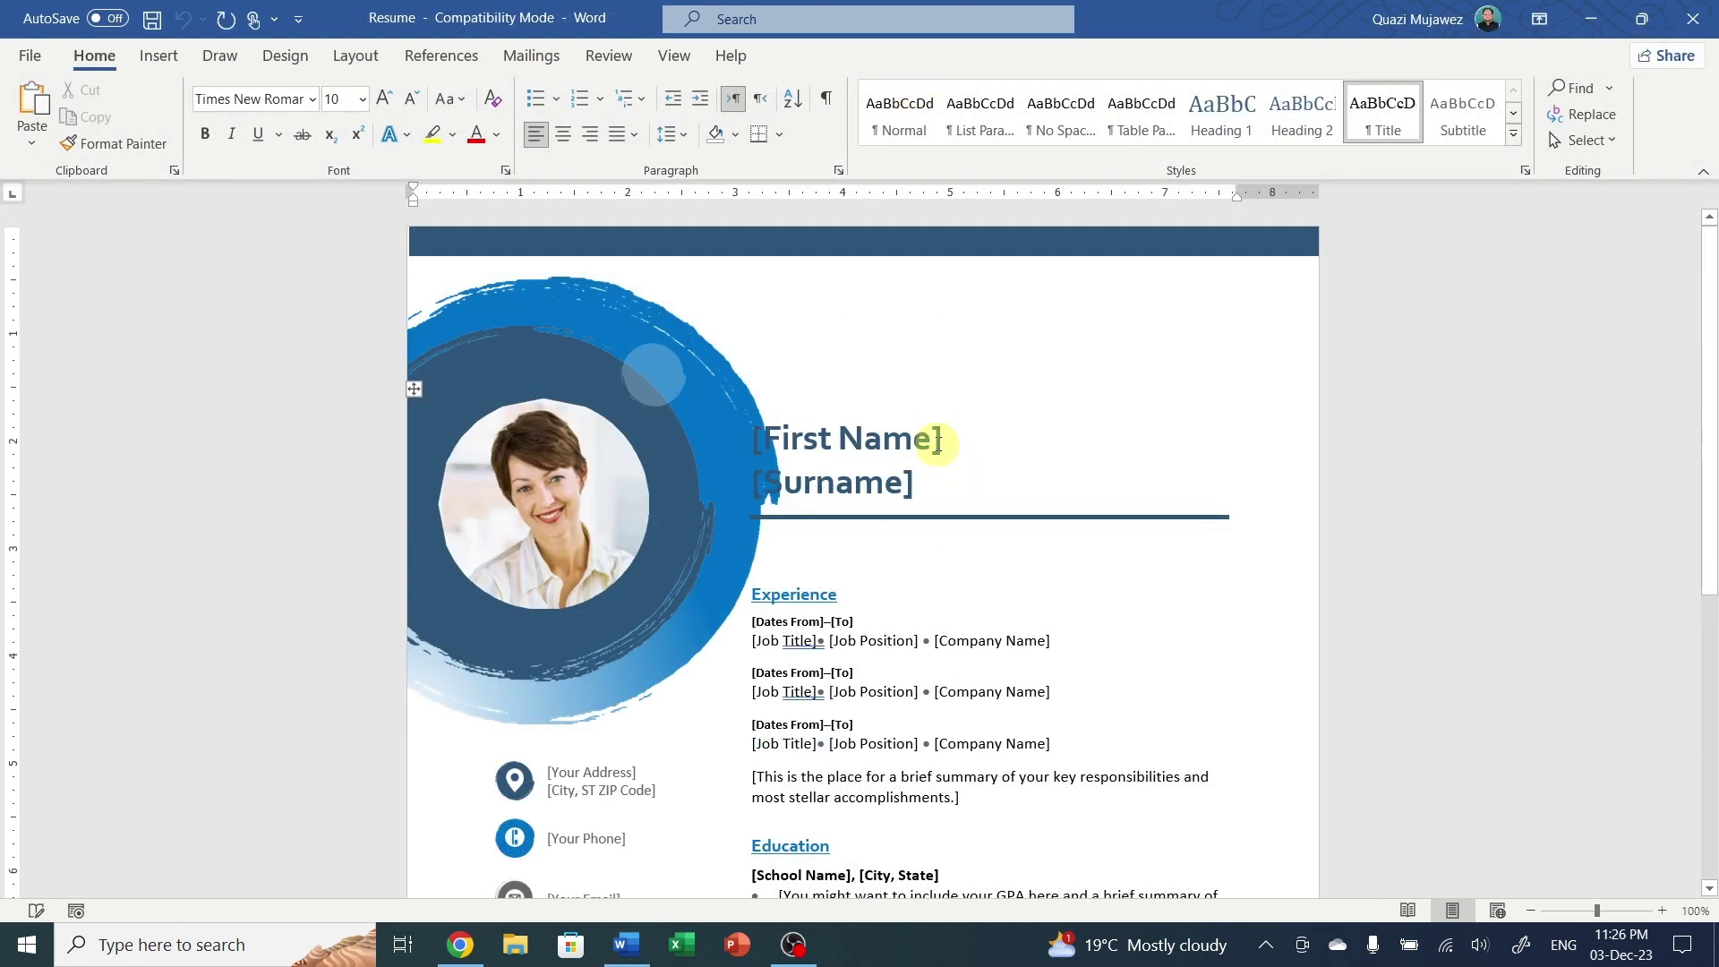
left_click(931, 437)
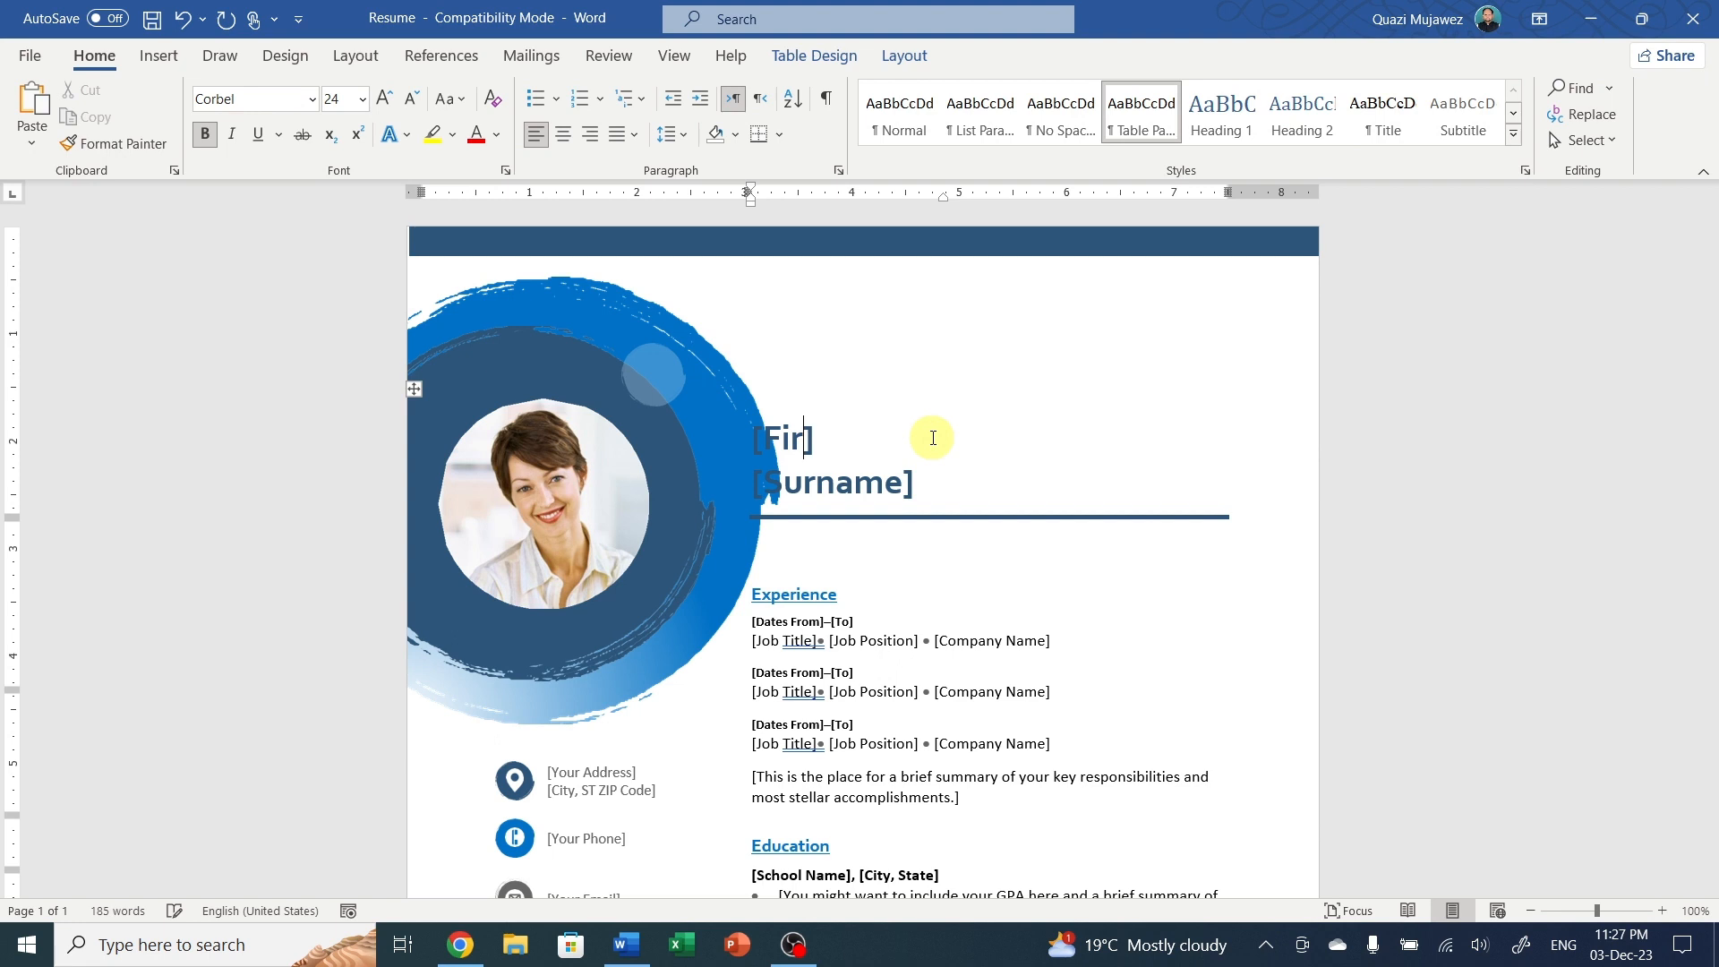
type("E]")
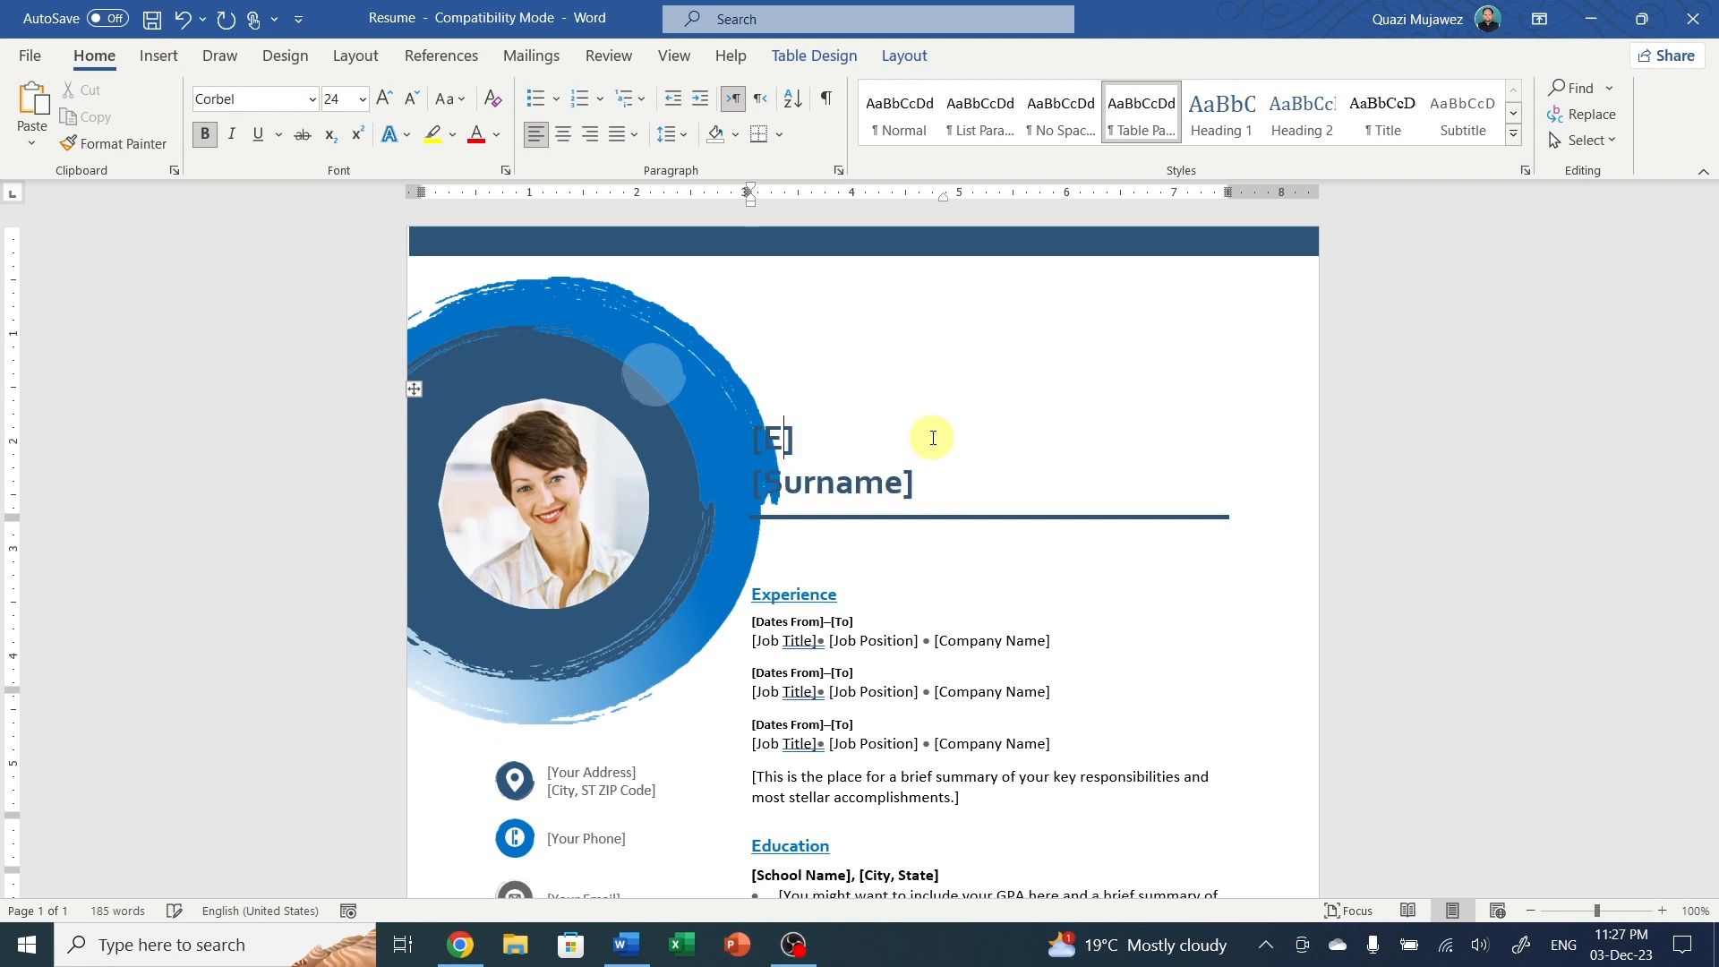
type("d Tech")
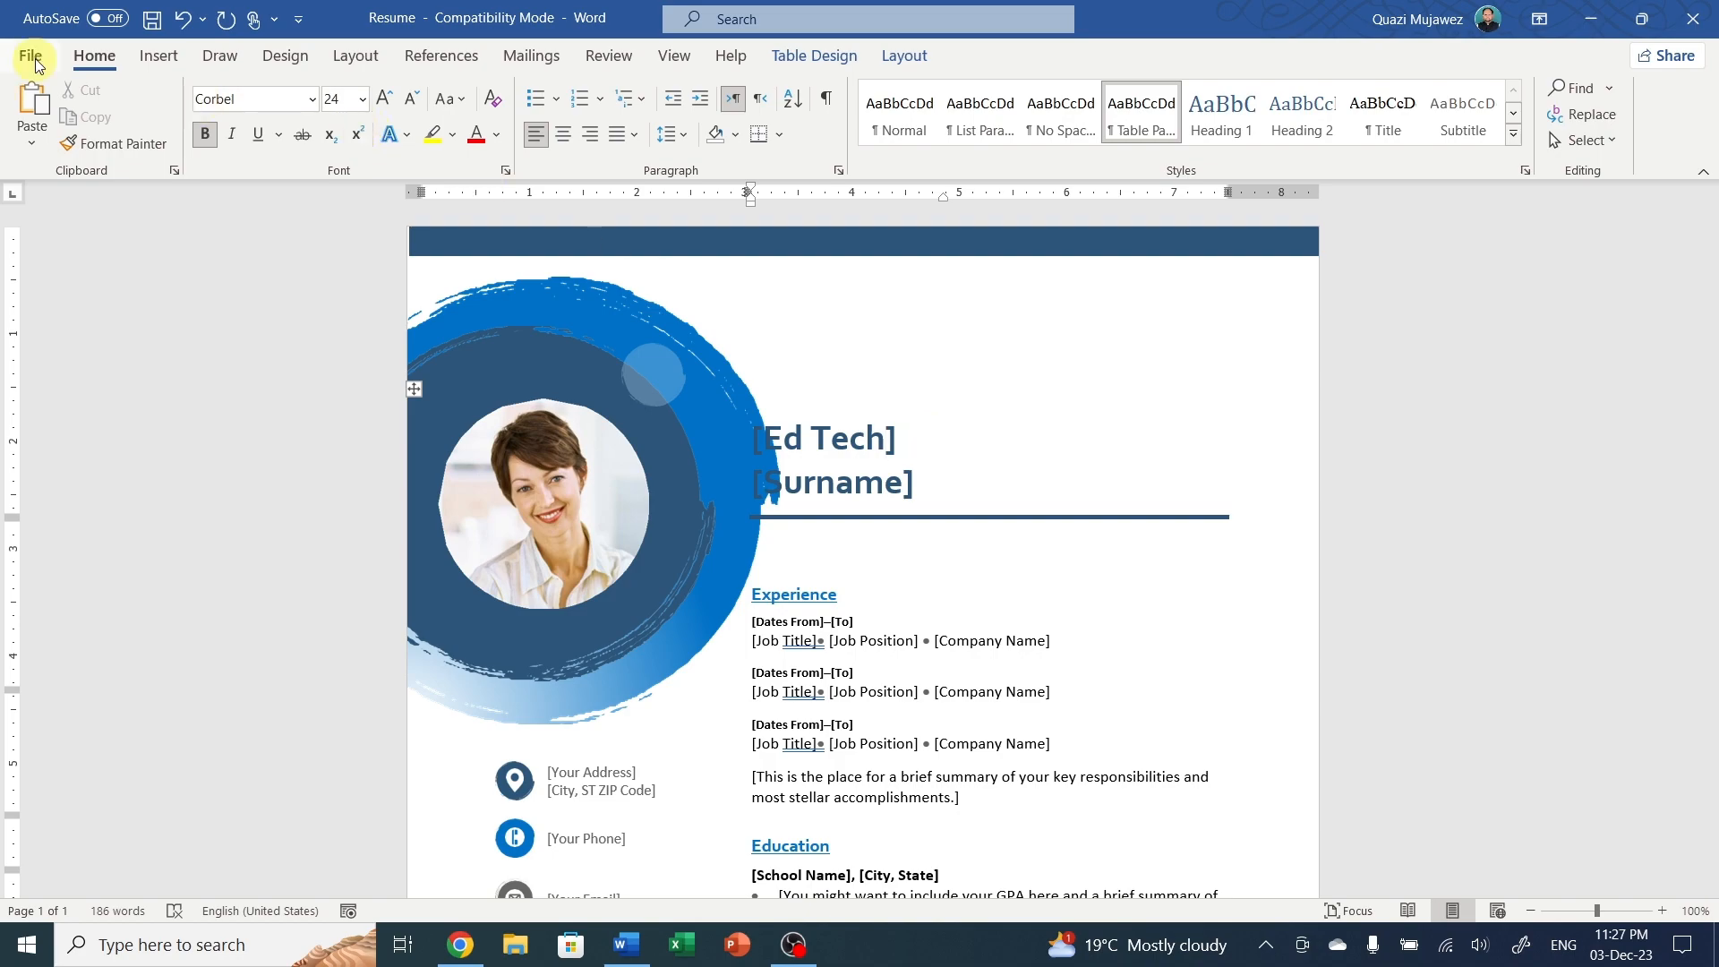
left_click(29, 55)
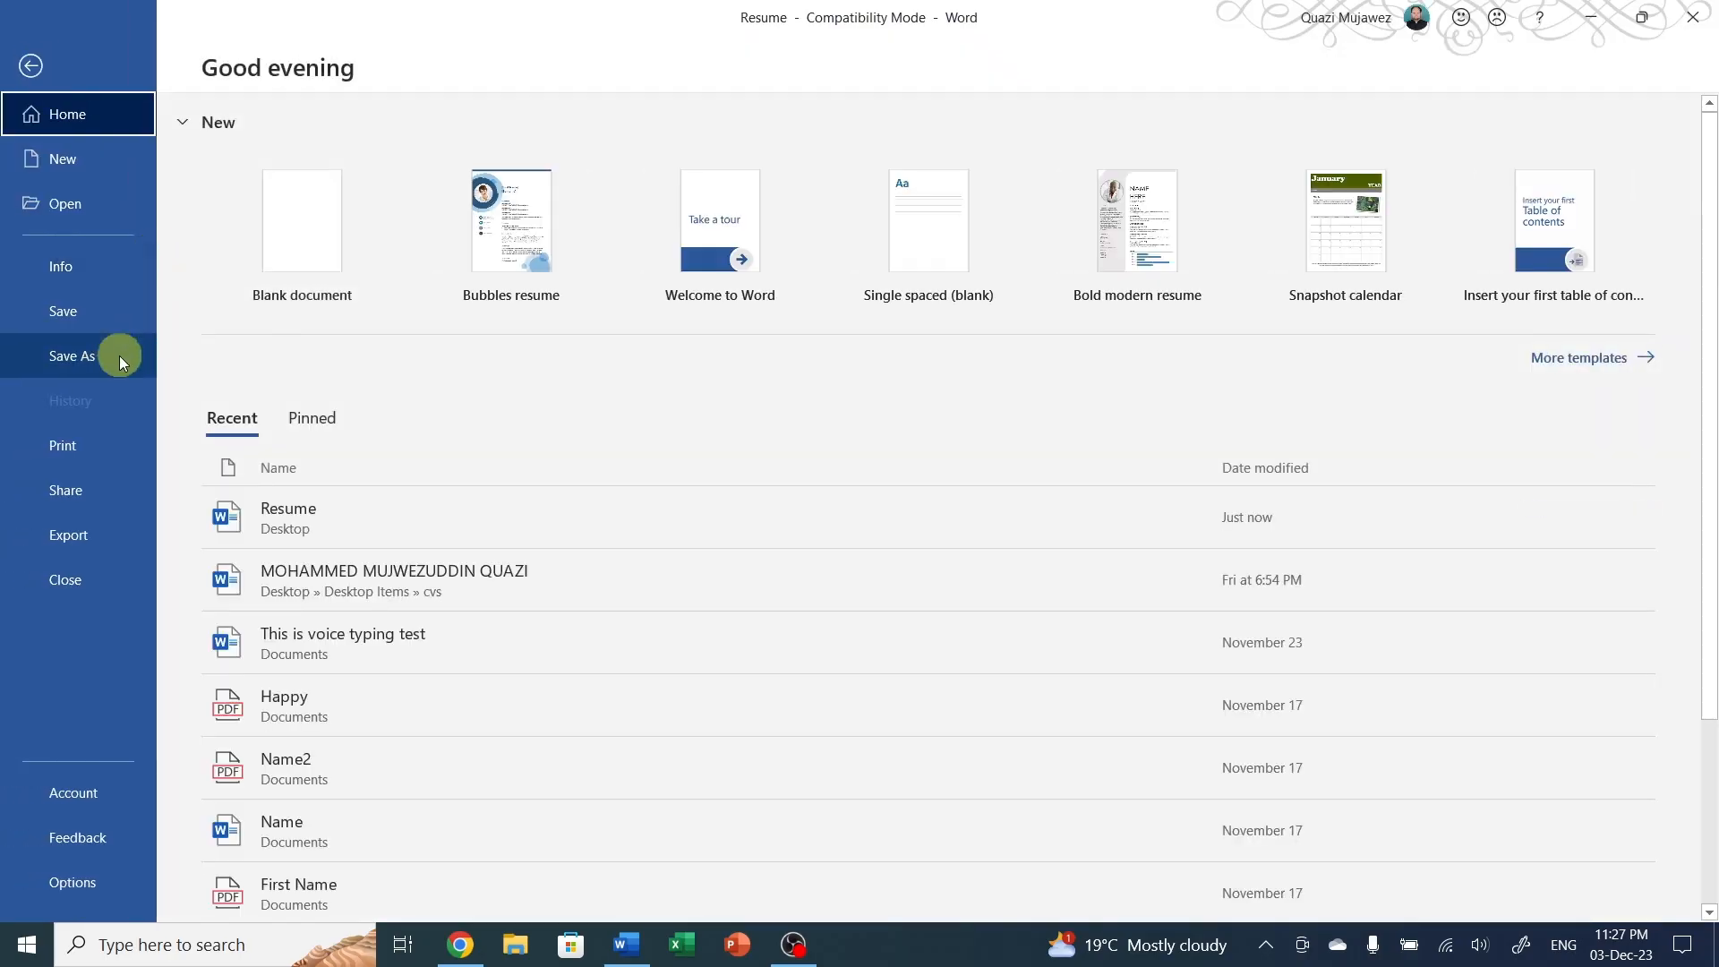